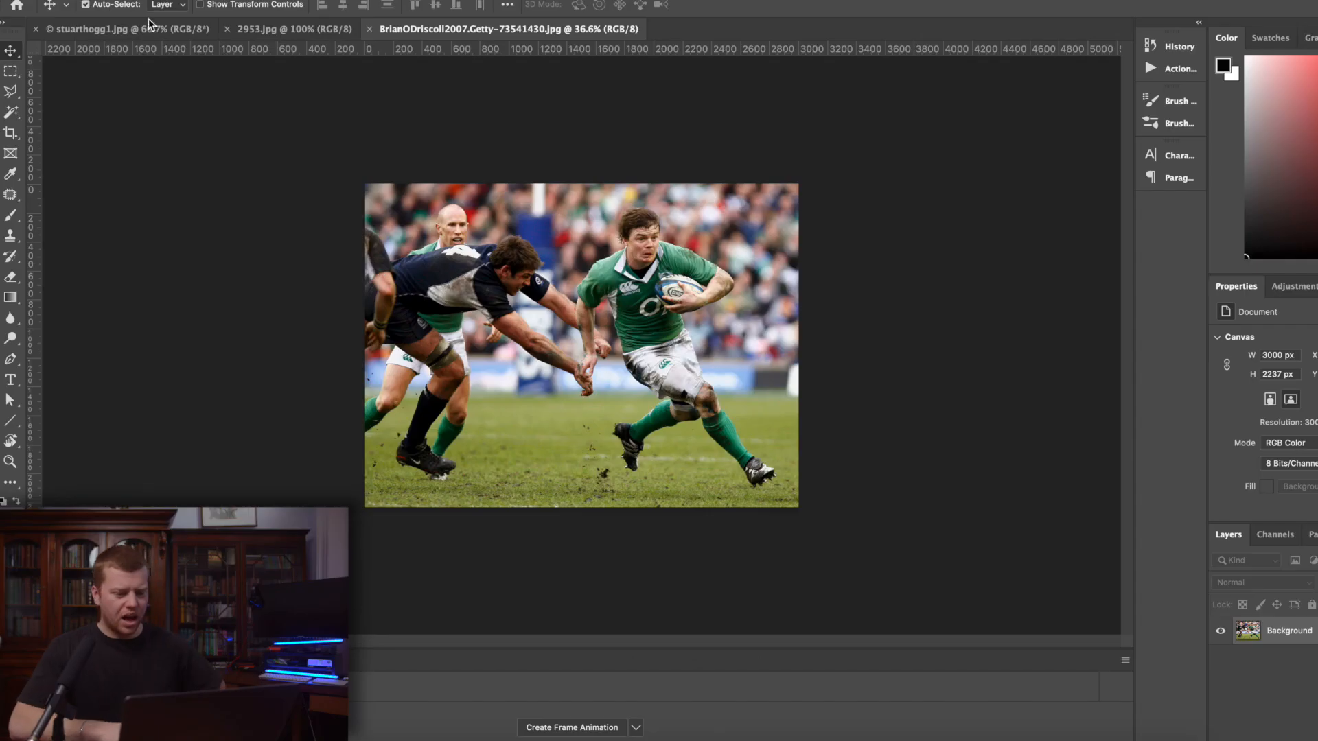
Browse the open document tabs and land on the stuarthogg1.jpg photo of the Scotland player
click(278, 28)
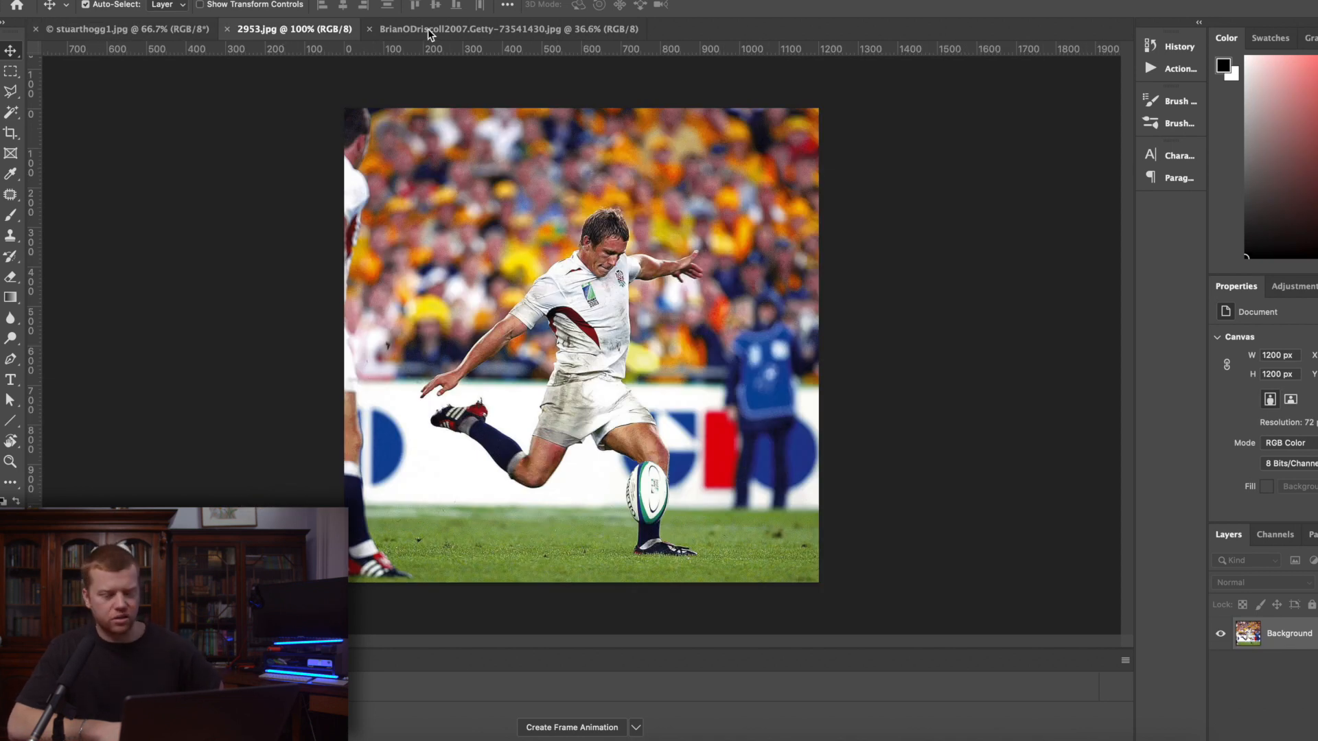
click(495, 29)
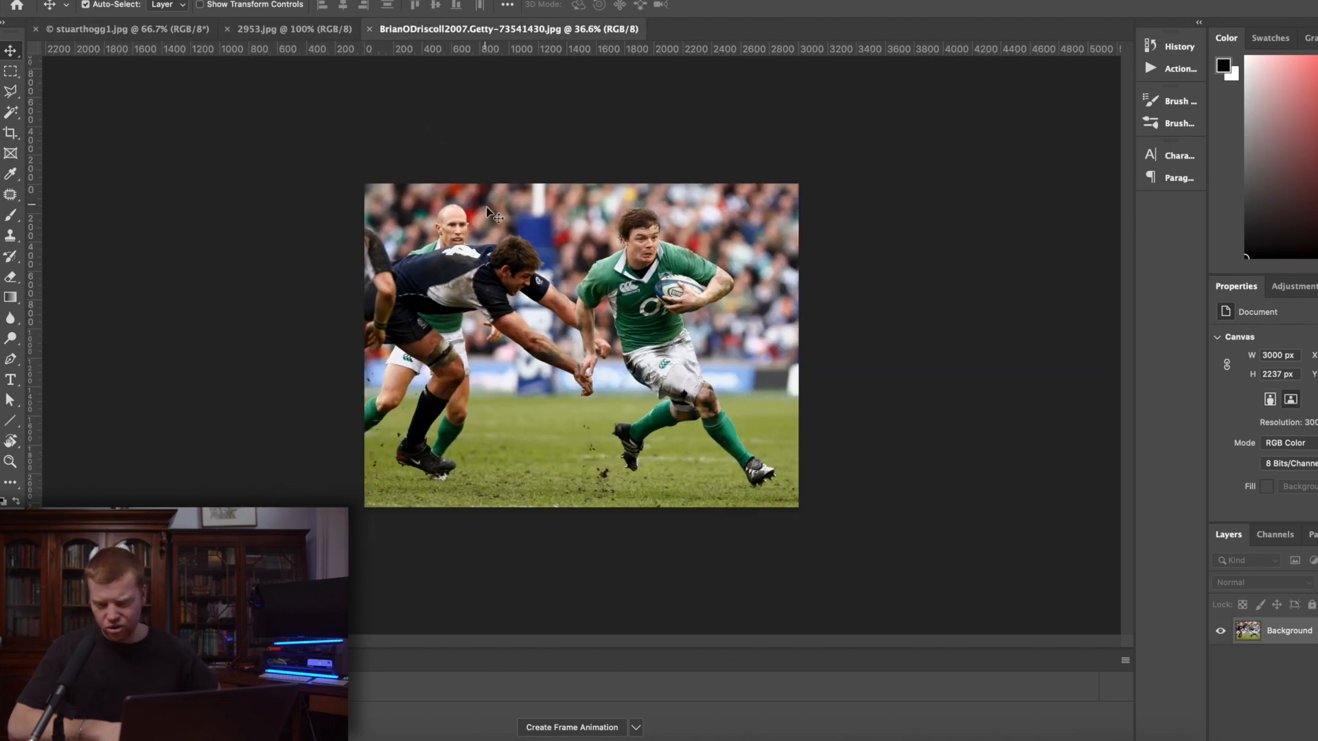
click(122, 28)
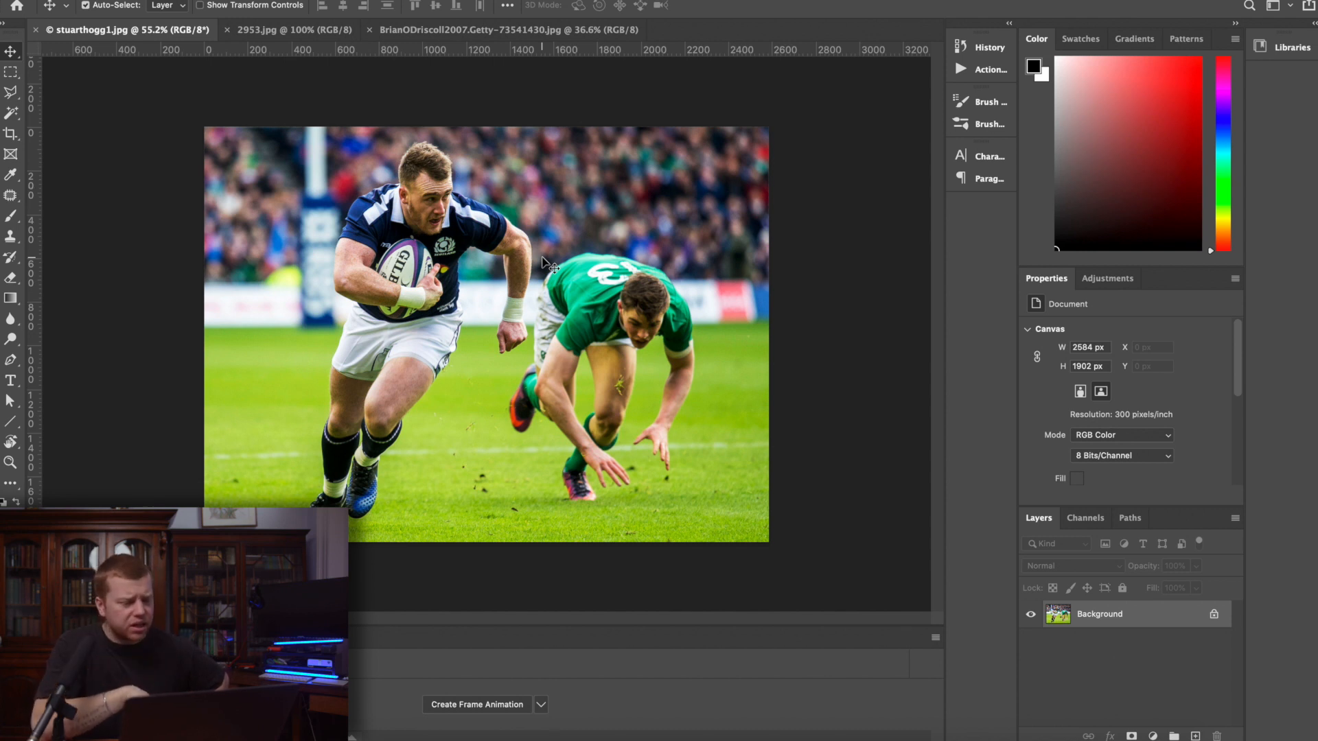
mouse_move(315, 99)
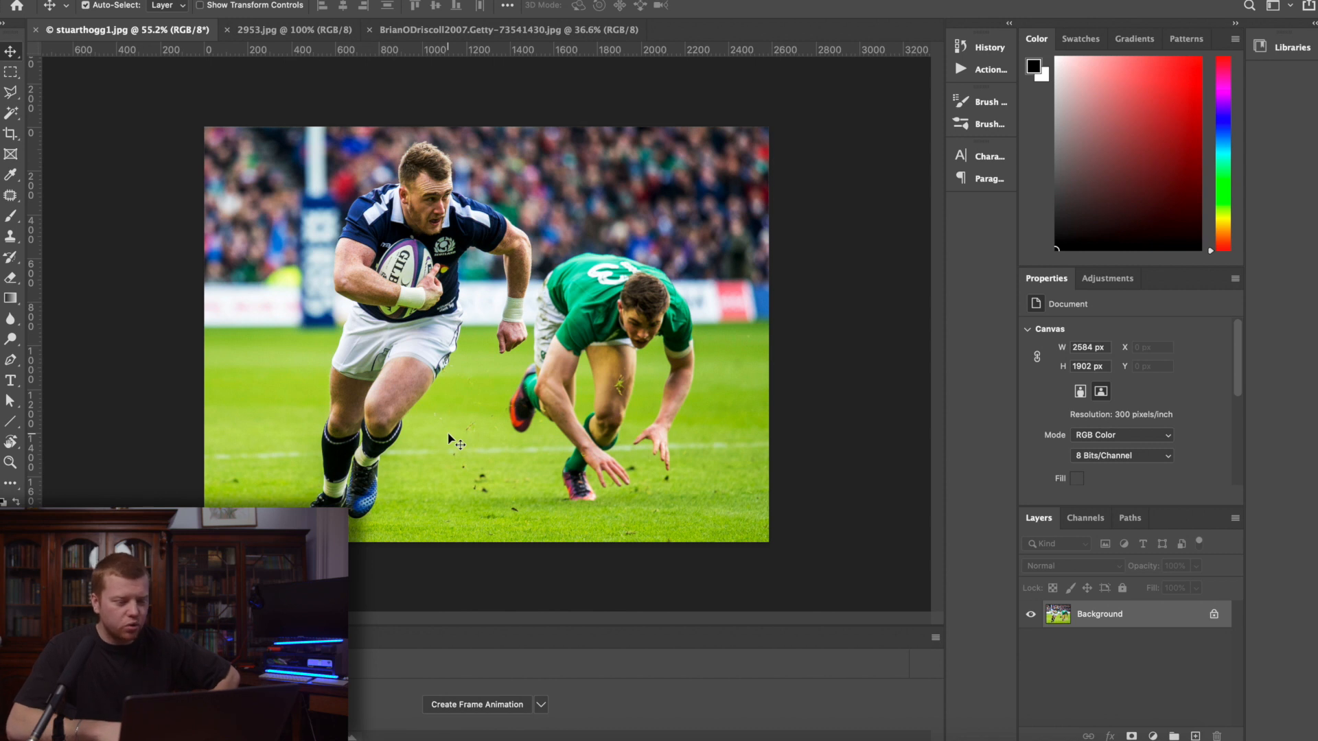
mouse_move(559, 259)
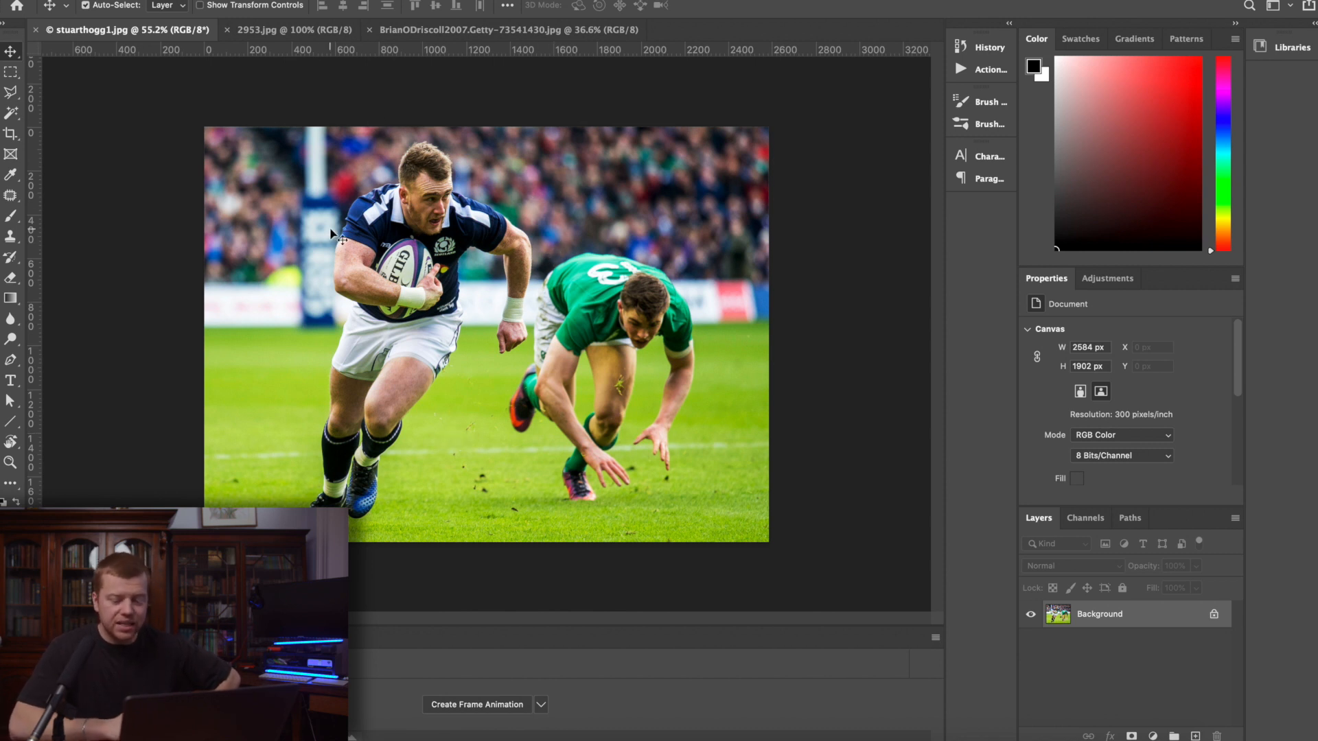
mouse_move(1229, 662)
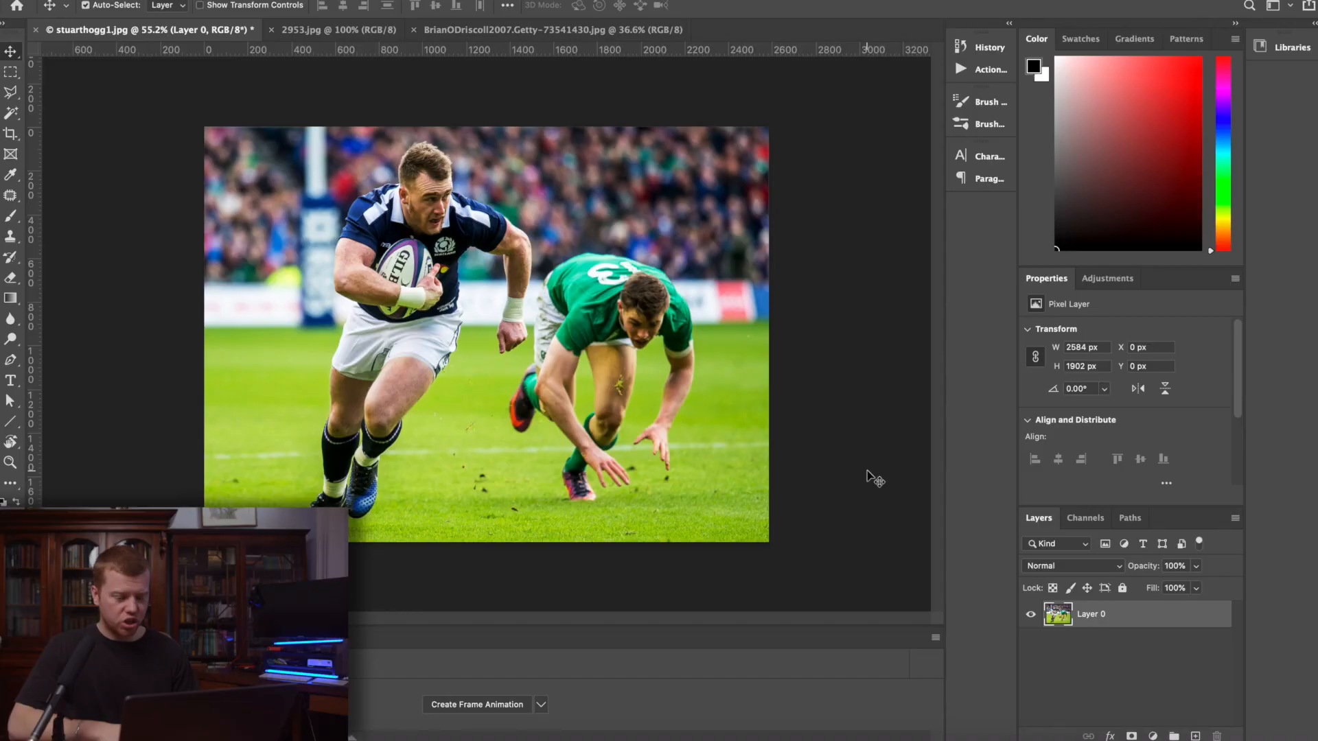
mouse_move(786, 434)
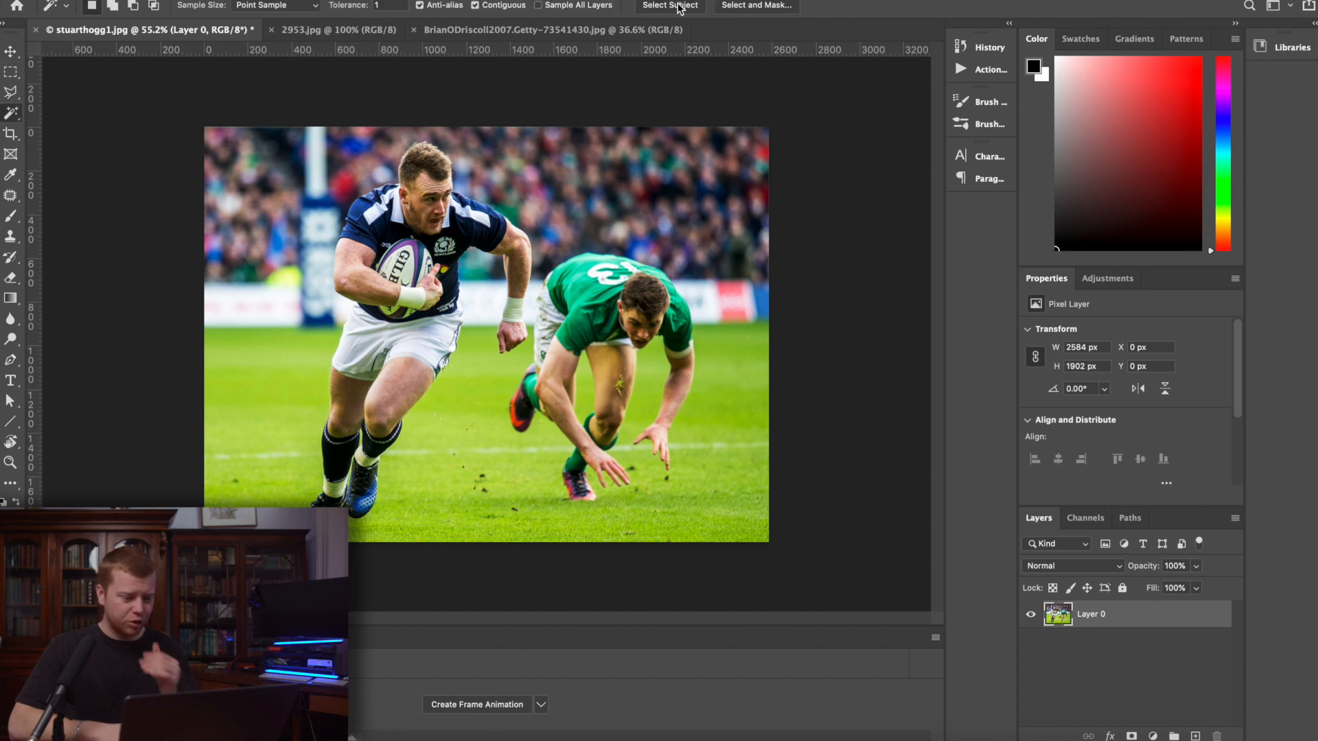
Select the Scotland player automatically with Select Subject and zoom in to check his edges
click(670, 5)
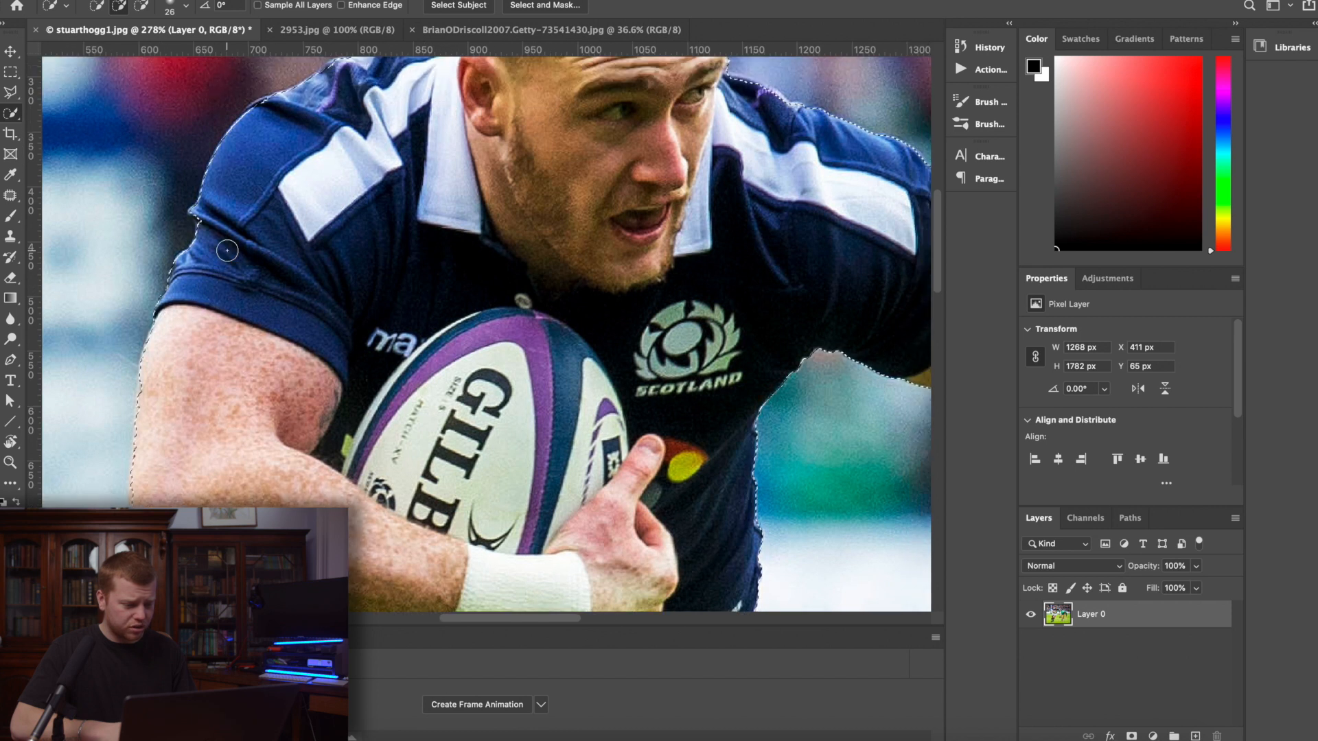
scroll(down, 3)
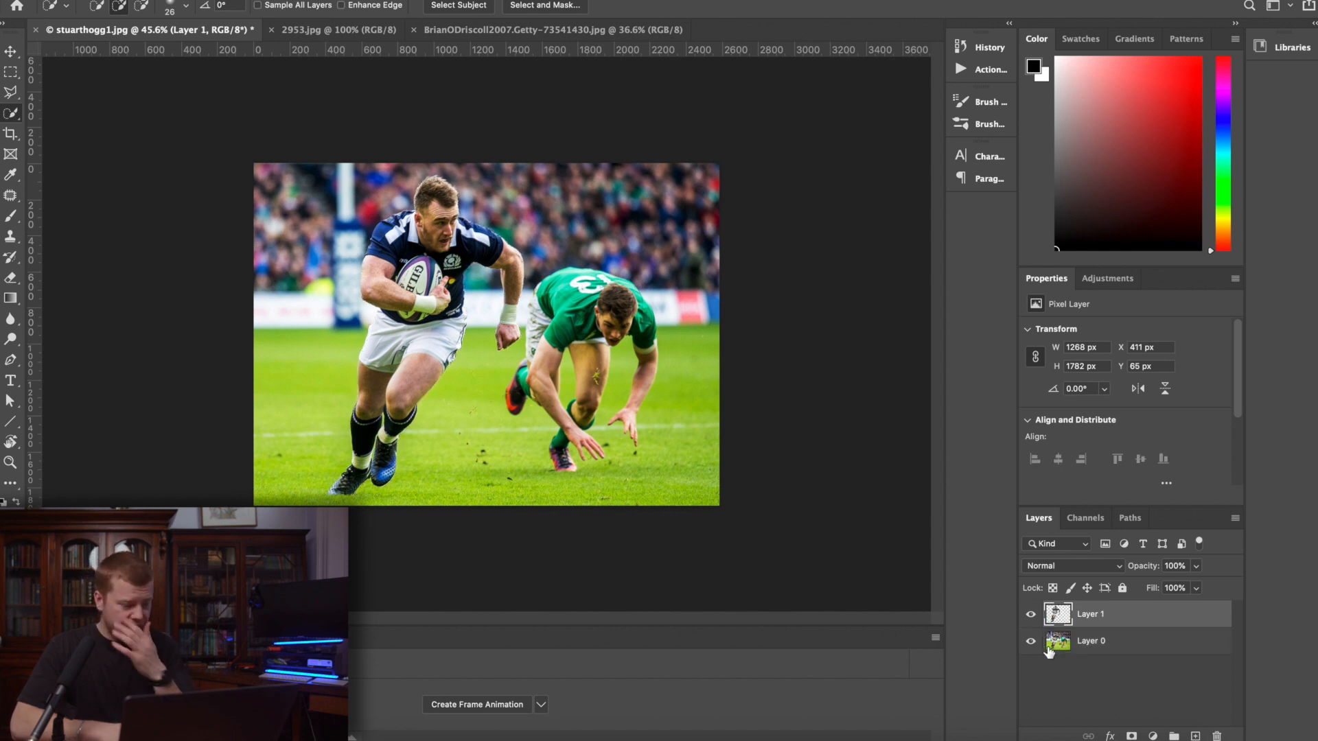
Load Layer 1's outline as a selection and expand it by 2 pixels
click(1030, 641)
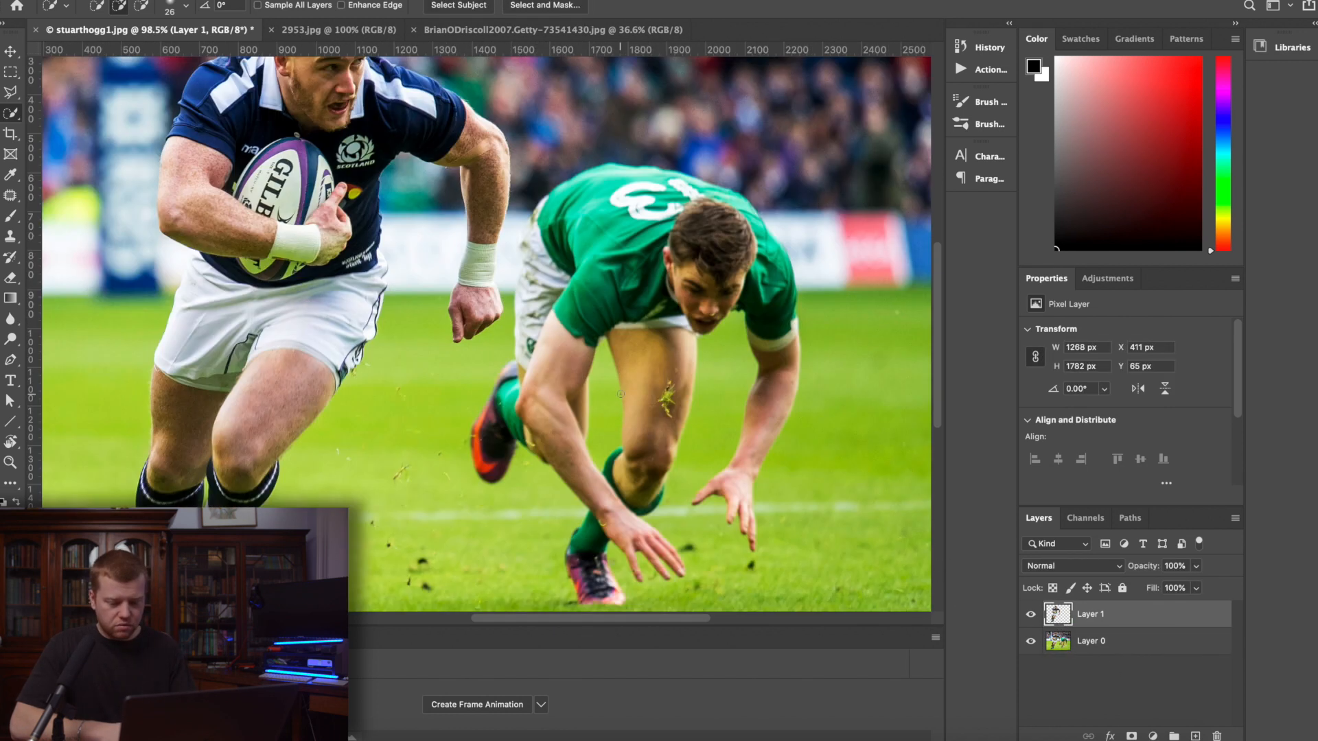
right_click(1059, 614)
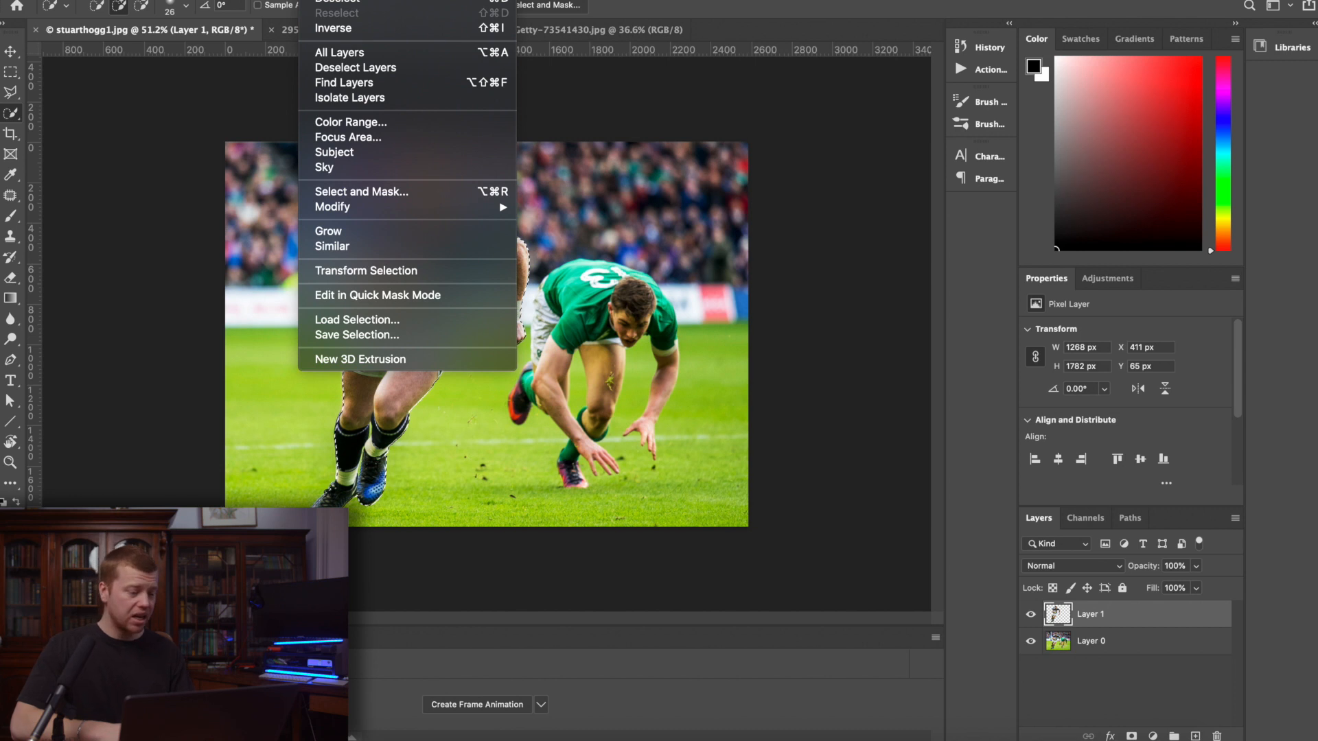
mouse_move(332, 207)
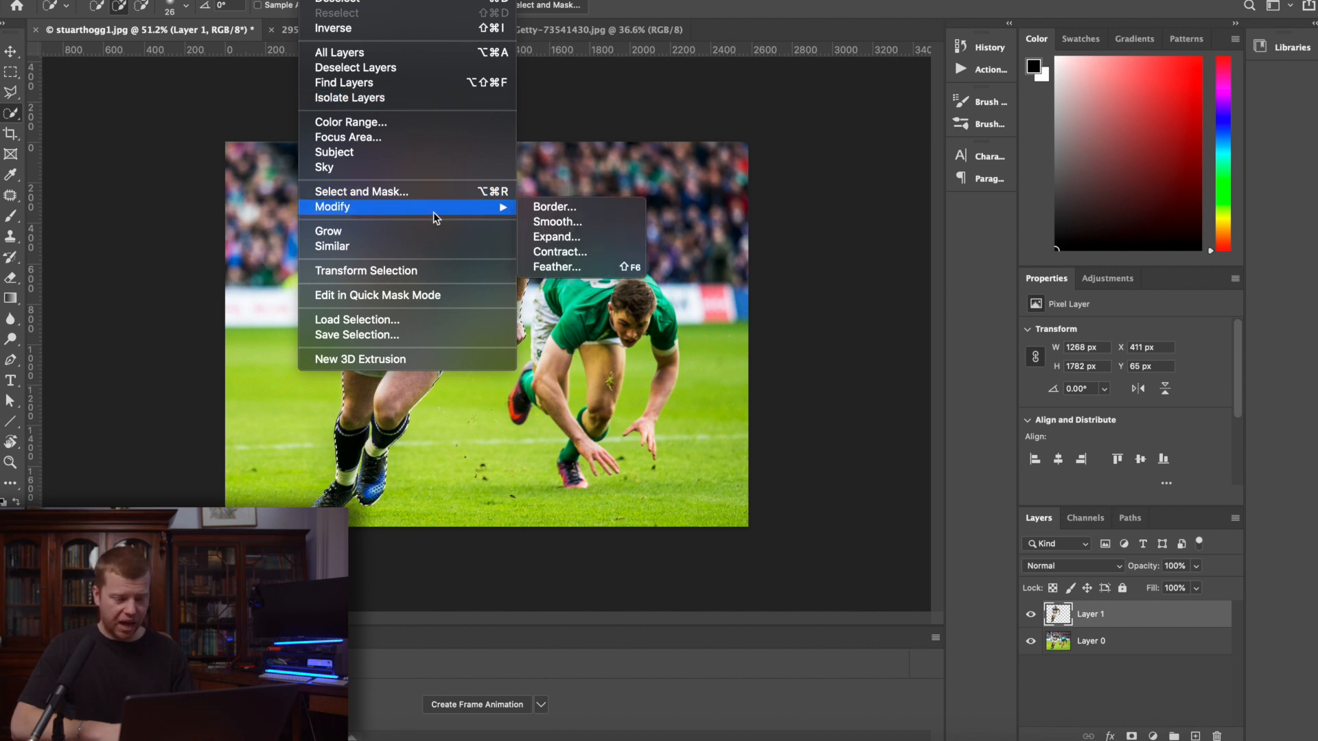
click(556, 237)
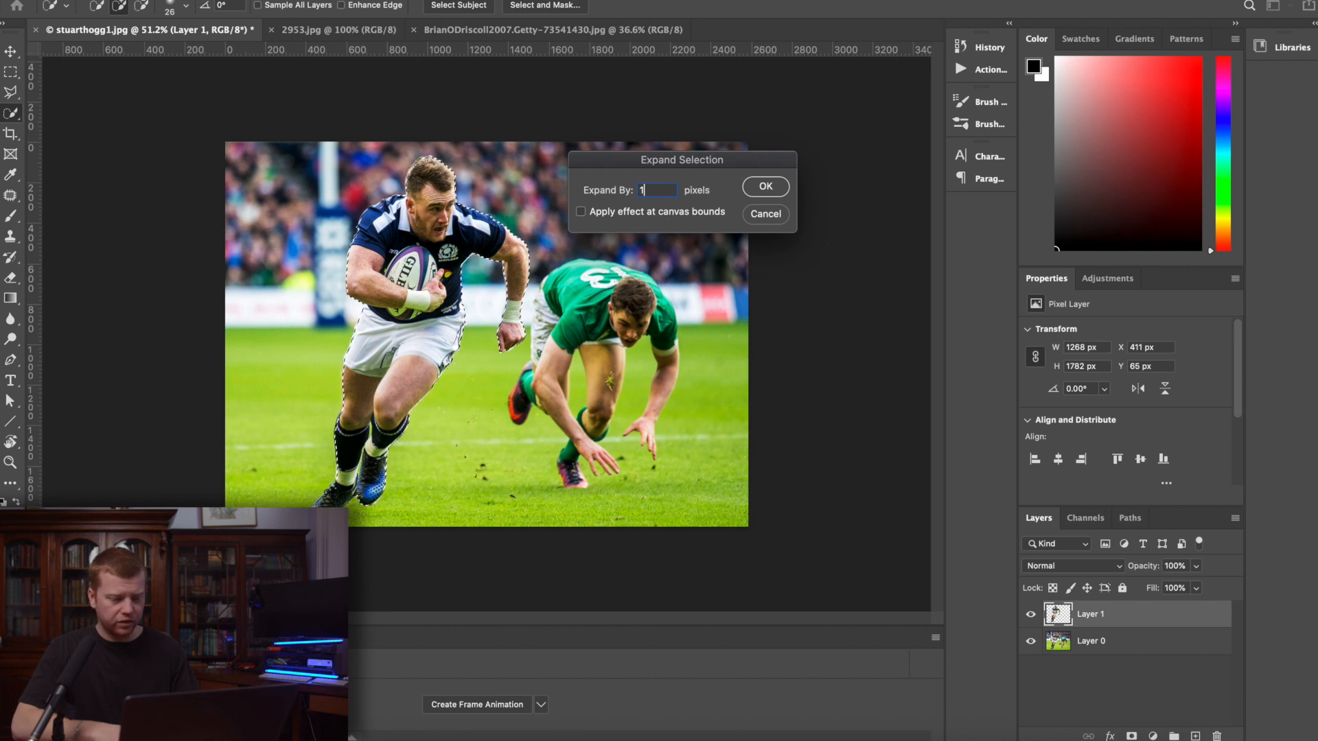
text(2)
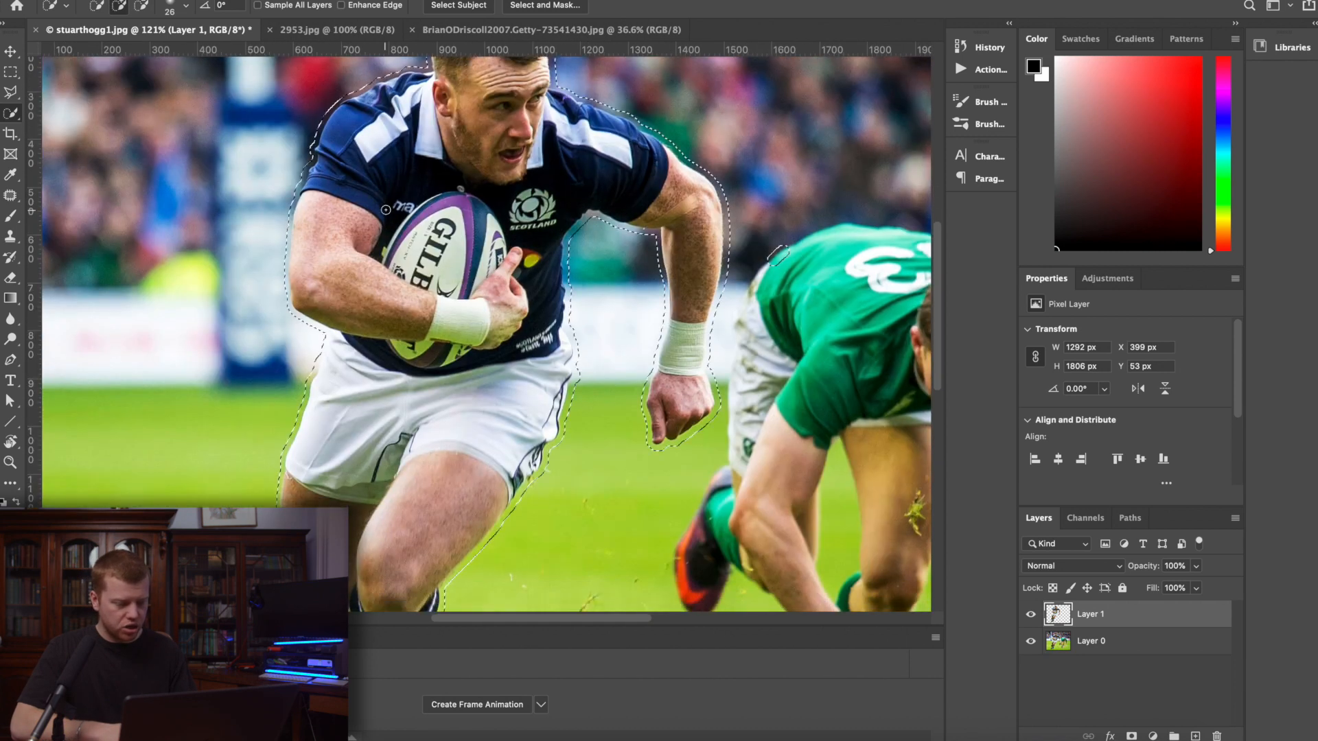
scroll(down, 3)
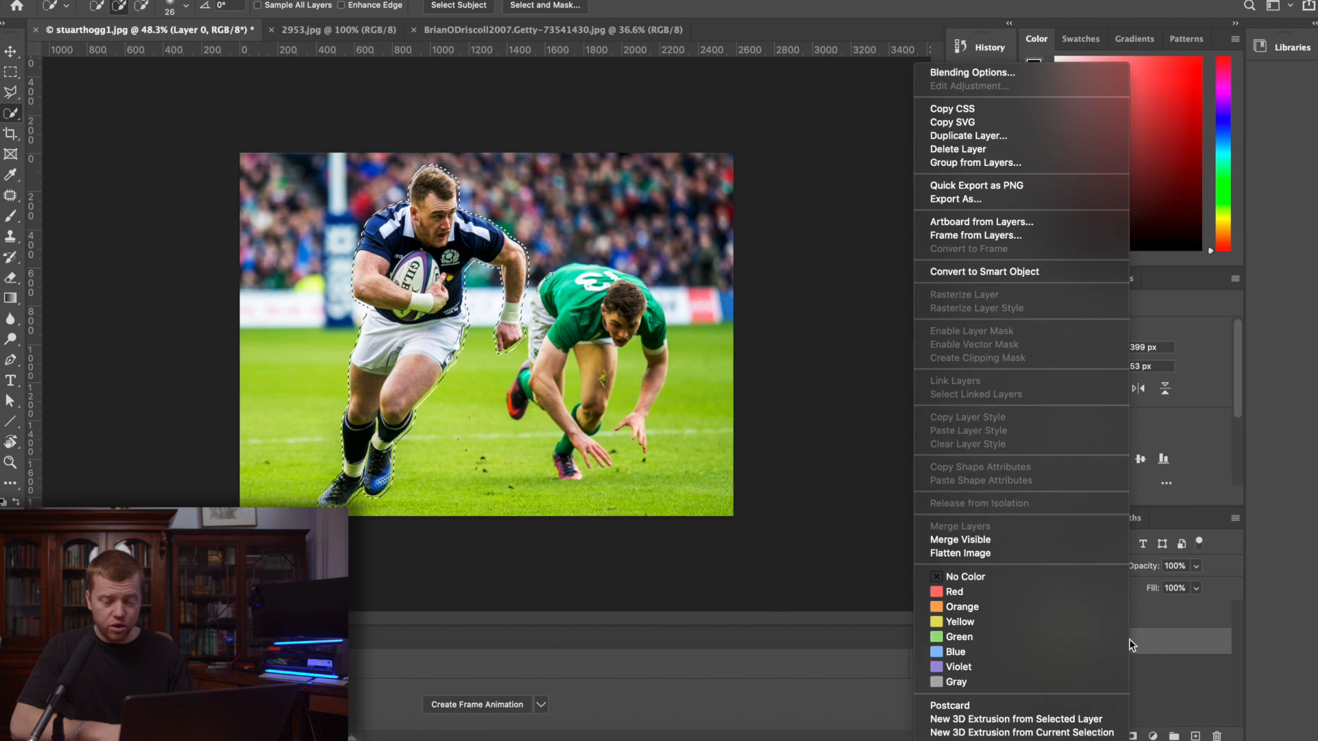
mouse_move(1003, 272)
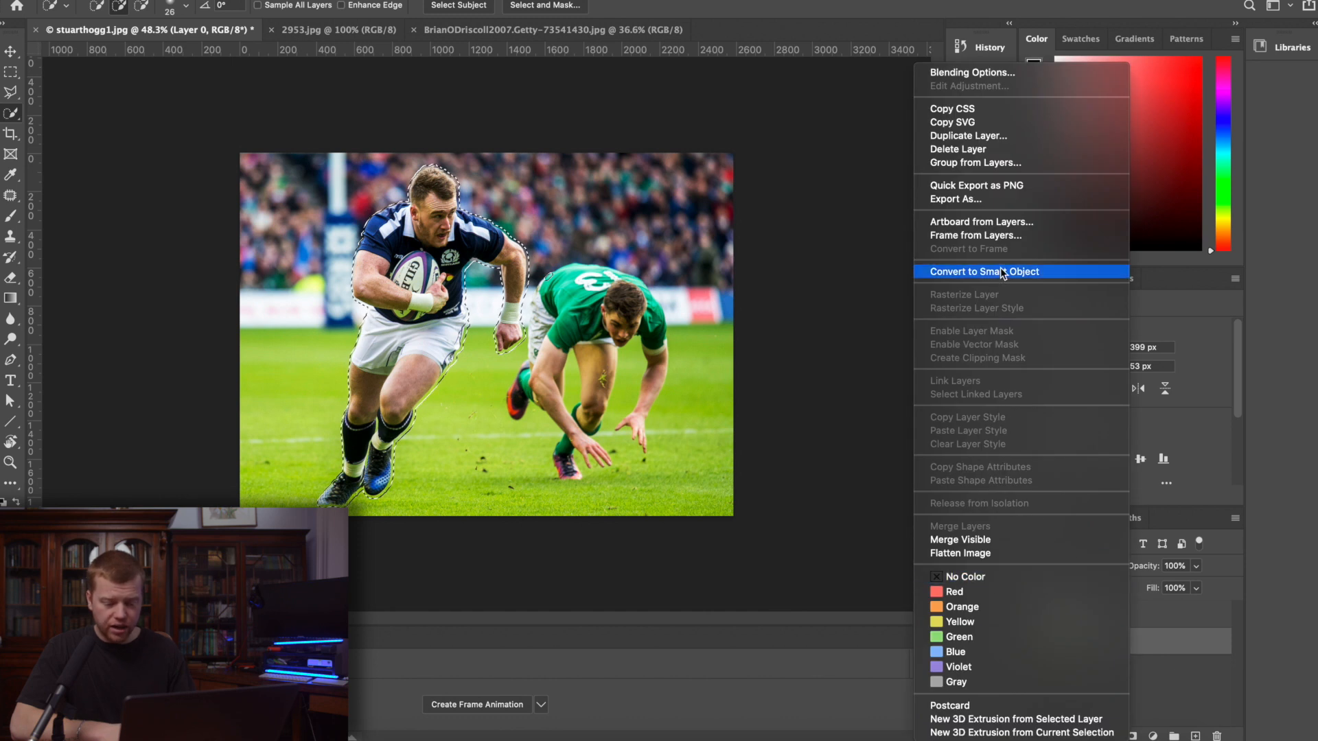
Content-aware fill the player's area on Layer 0, then hide the Layer 1 cut-out
click(984, 270)
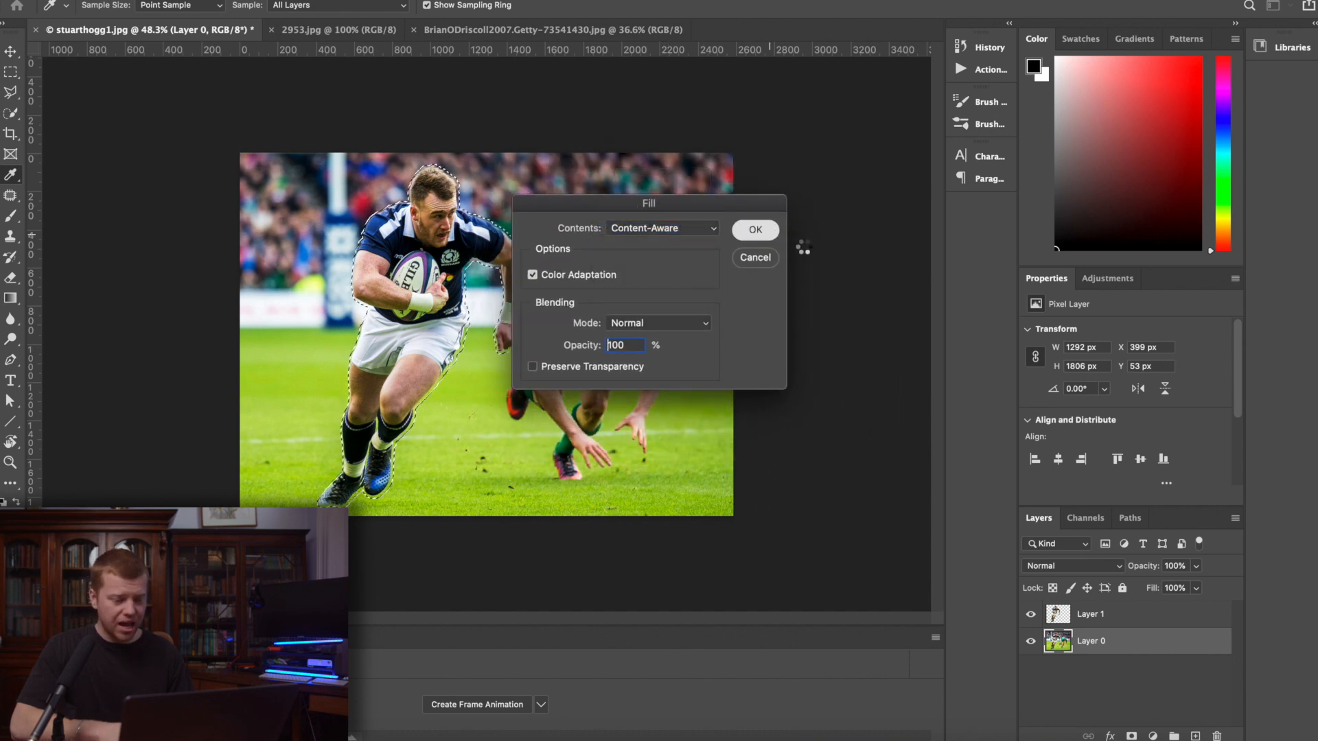
click(753, 229)
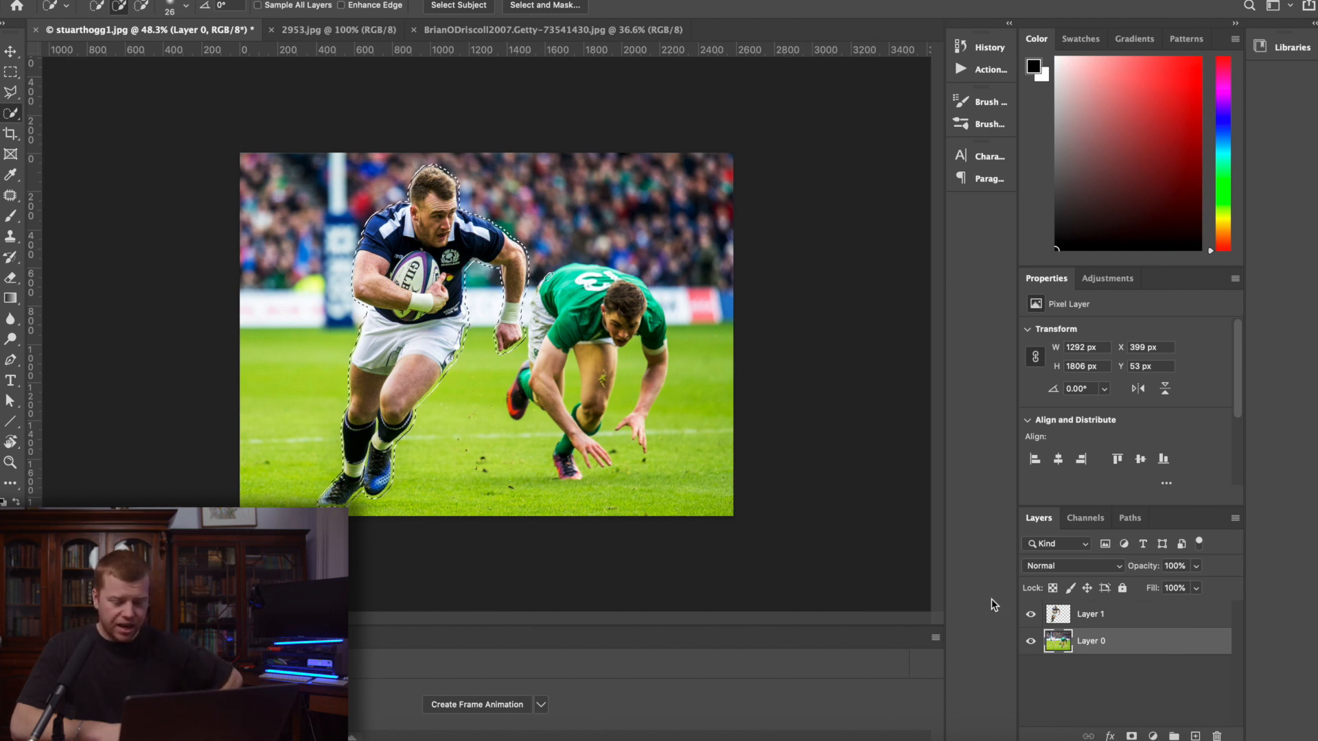
click(1029, 614)
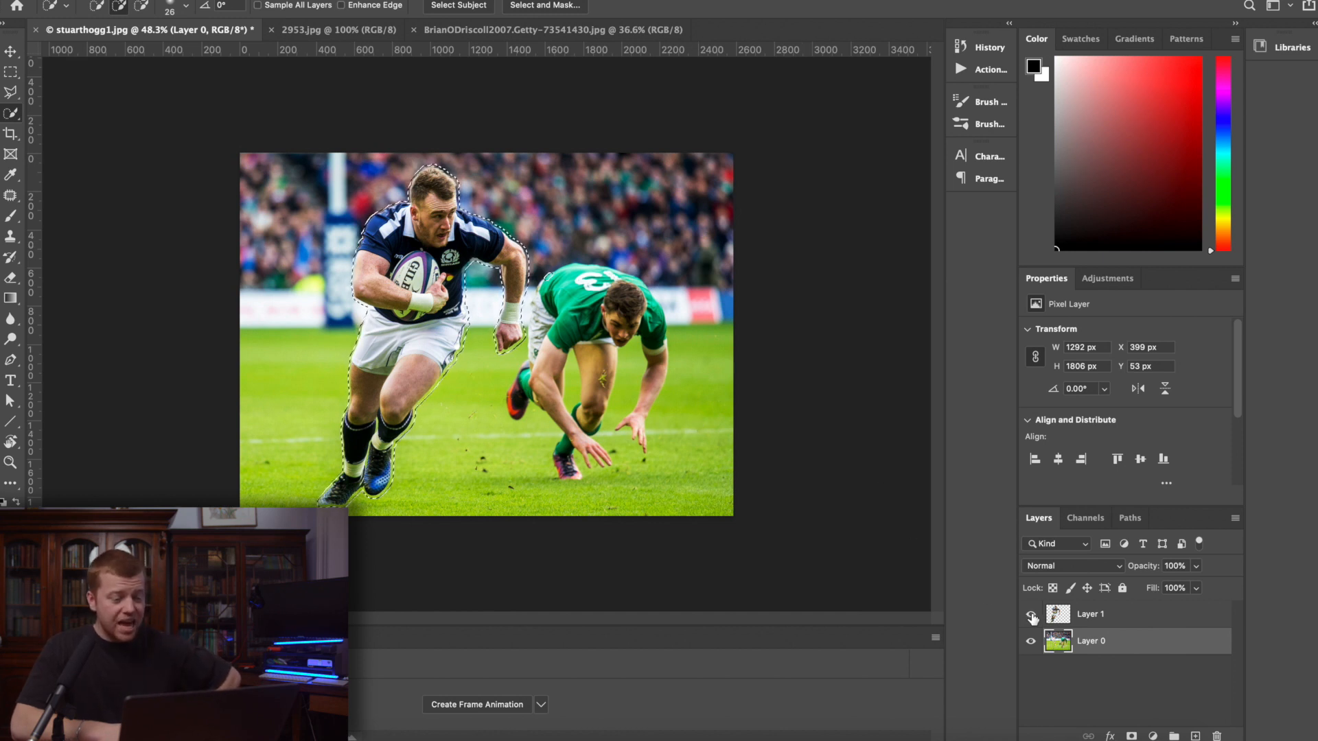
click(1031, 613)
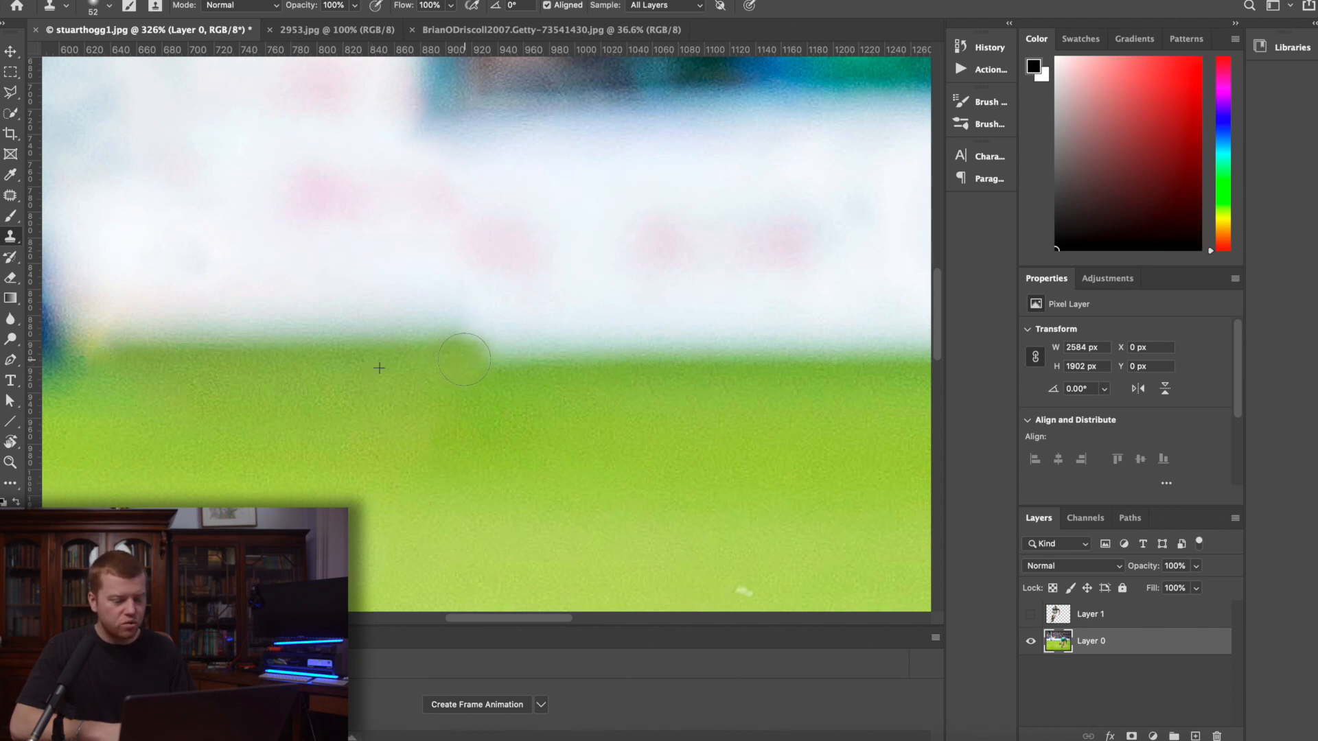
Clone-stamp the blotchy grass-board edge, then show Layer 1 again and make it active
drag(462, 359, 507, 363)
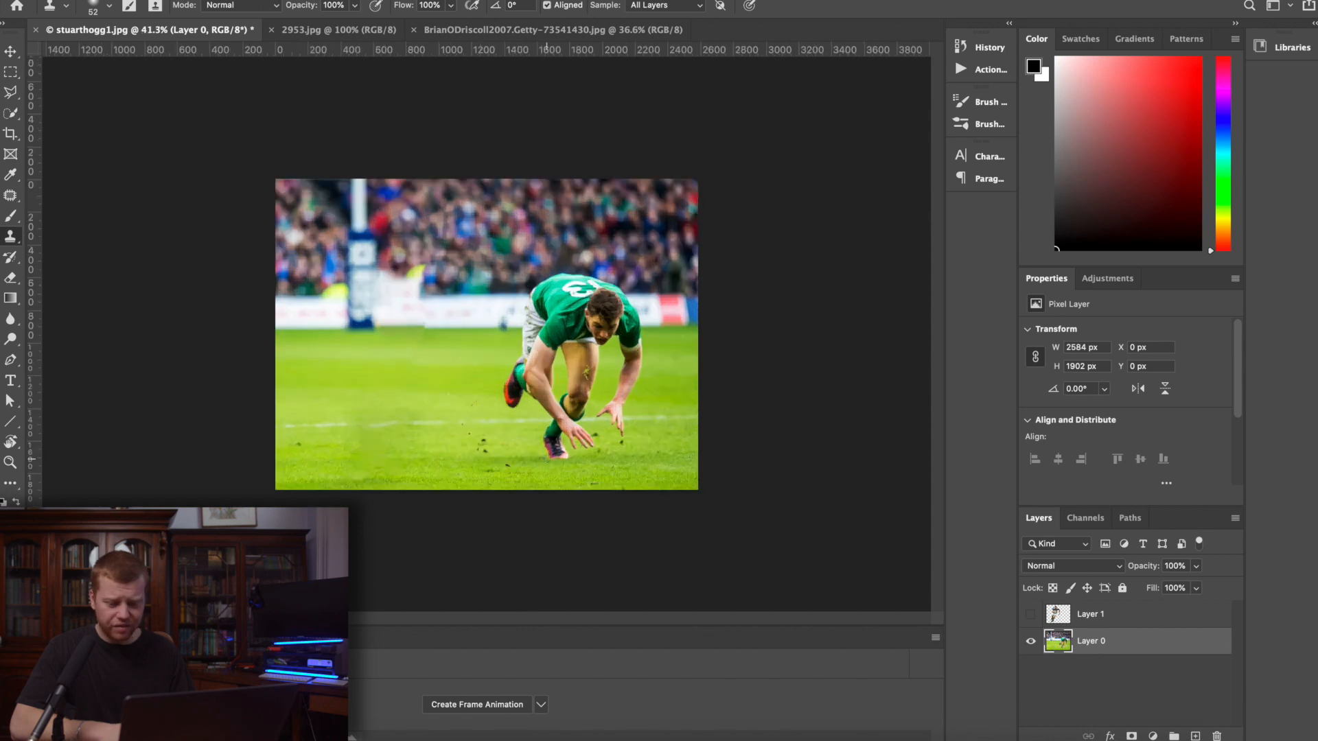
click(1029, 613)
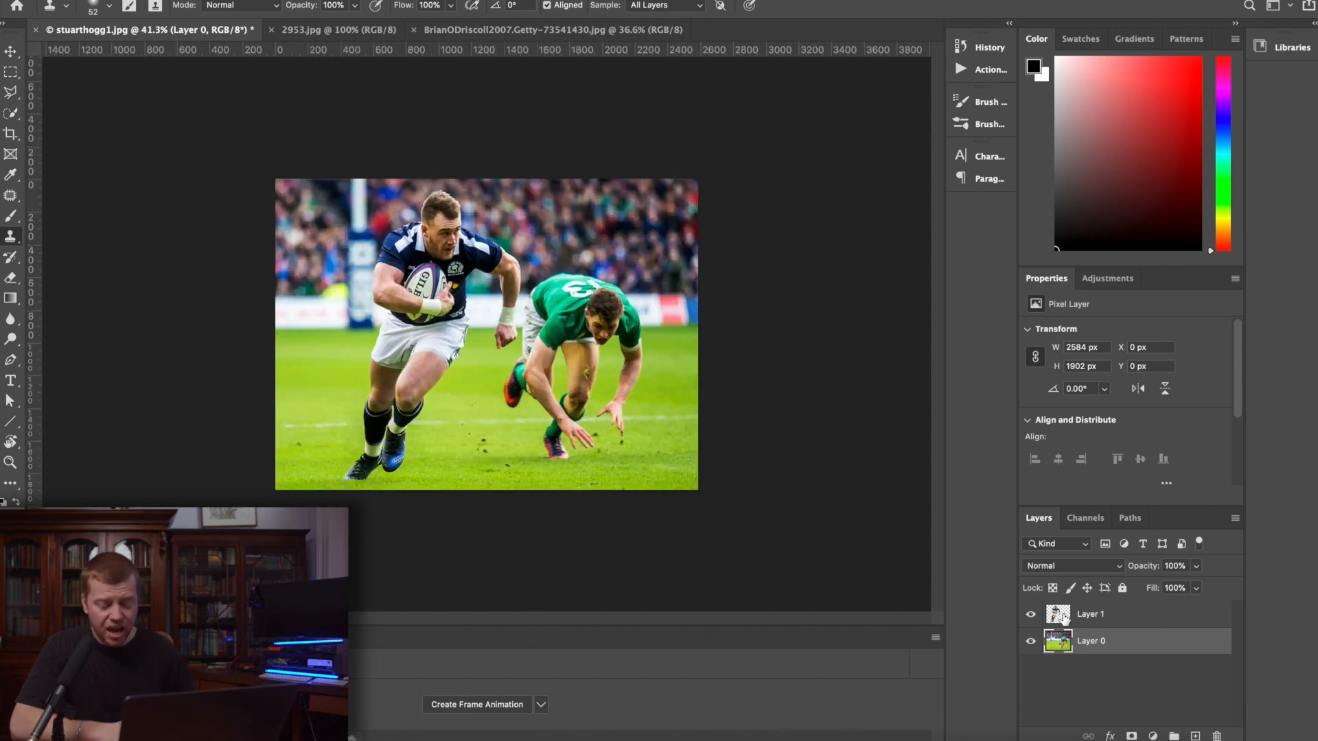
click(1090, 613)
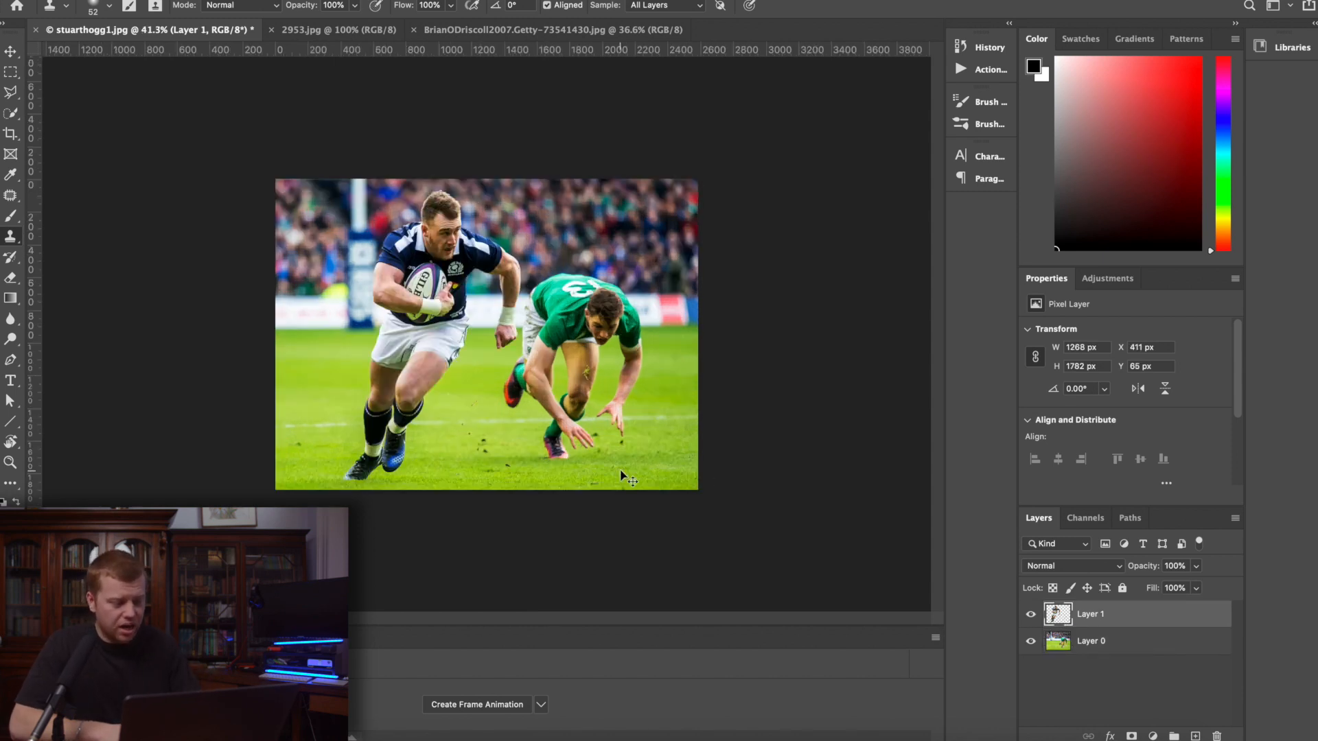